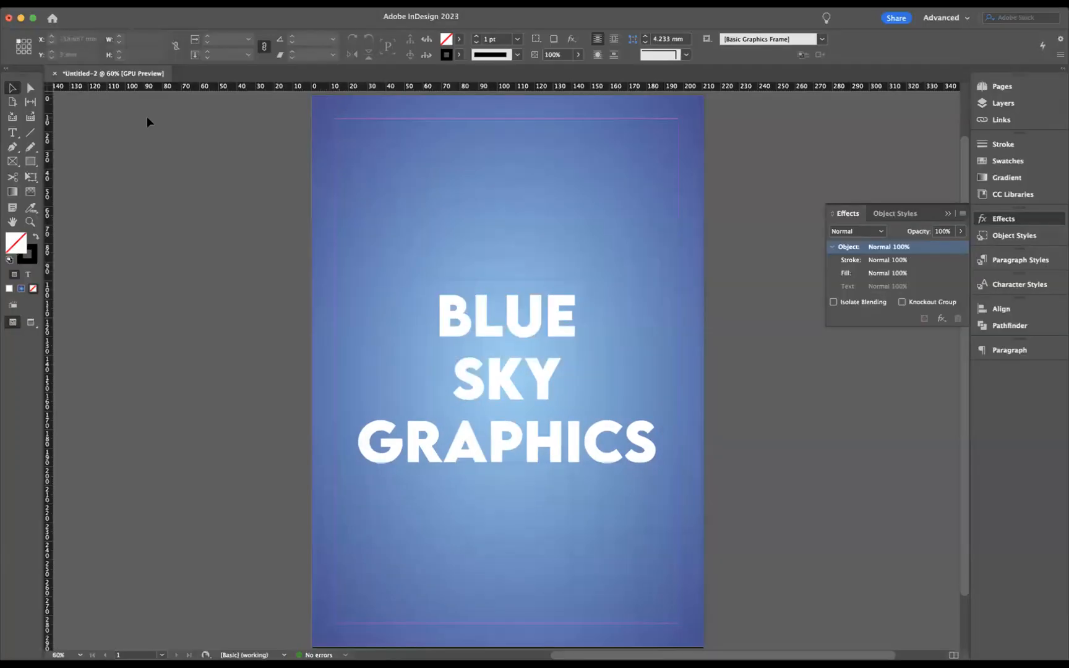
- Place a 210×297 mm rectangle over the page, with the BLUE SKY GRAPHICS text on the pasteboard
left_click(506, 315)
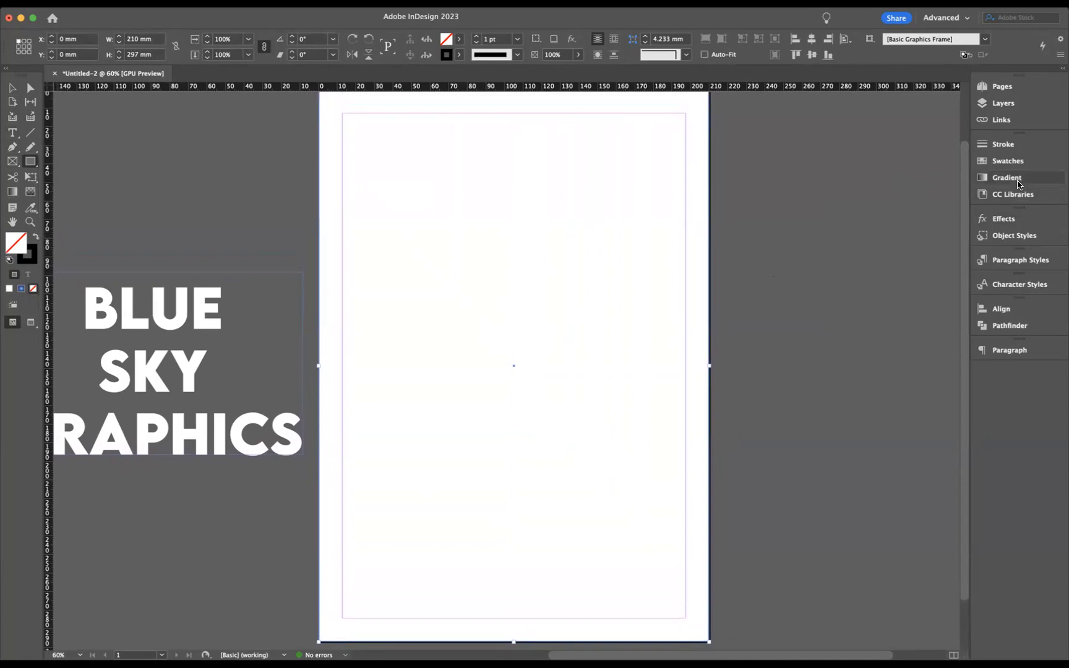
- Fill the page rectangle with a blue radial gradient swatch and adjust the gradient settings
left_click(1008, 161)
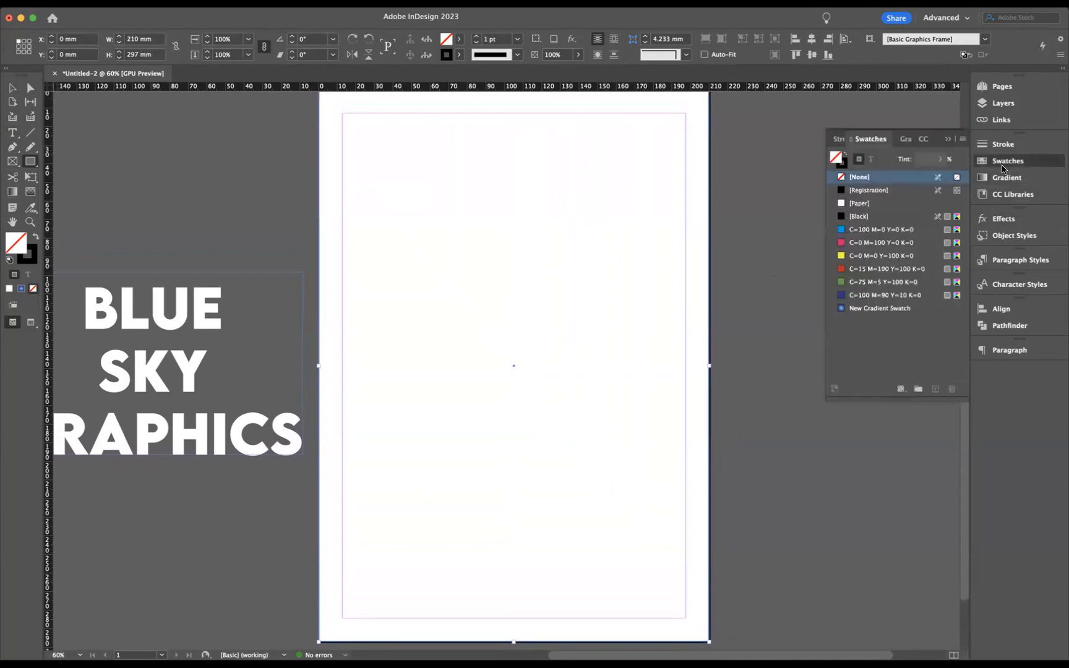
left_click(880, 307)
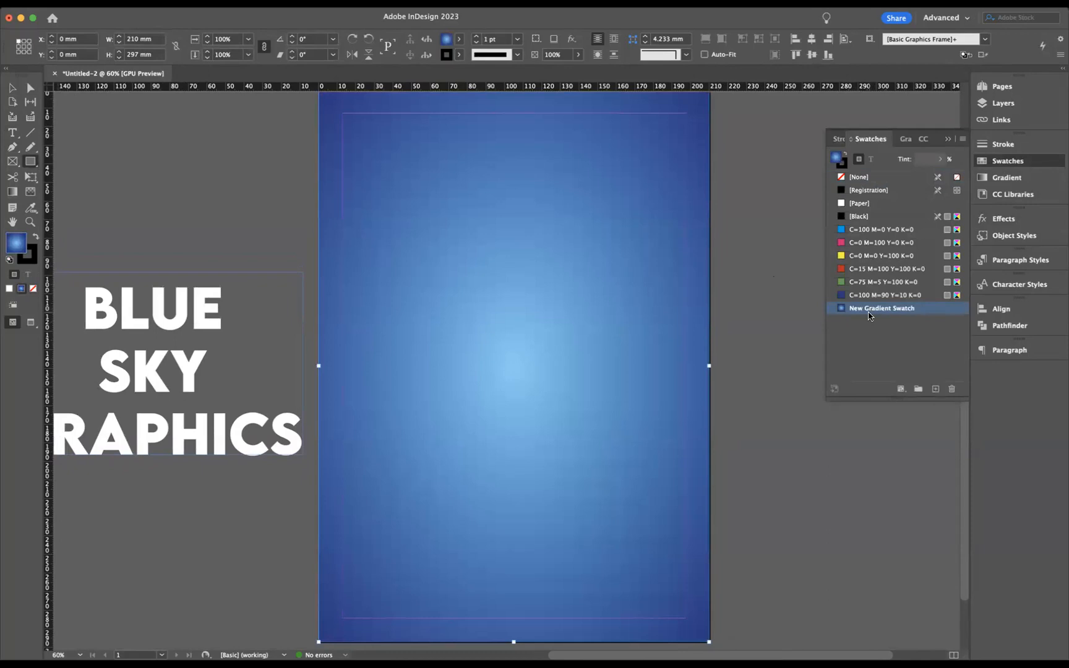
double_click(882, 307)
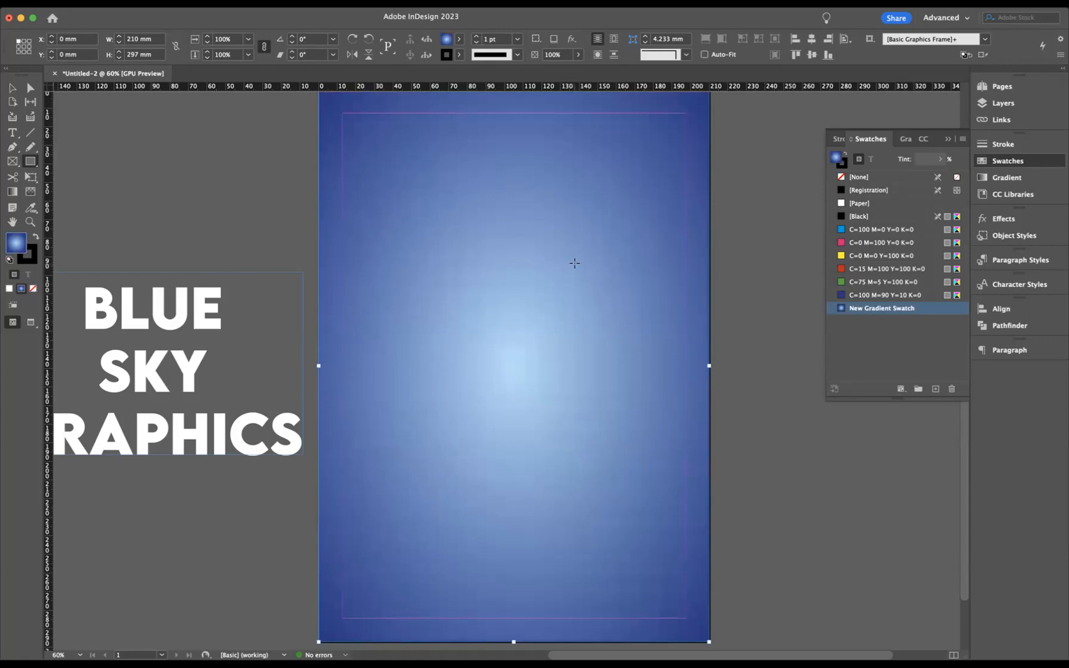
left_click(572, 39)
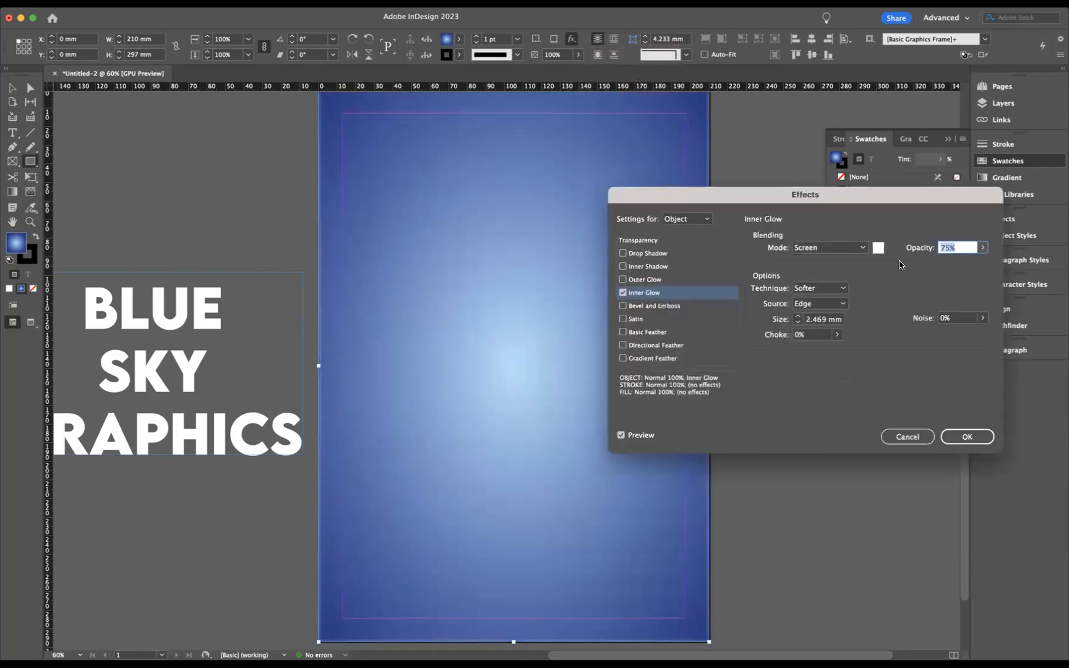
mouse_move(851, 276)
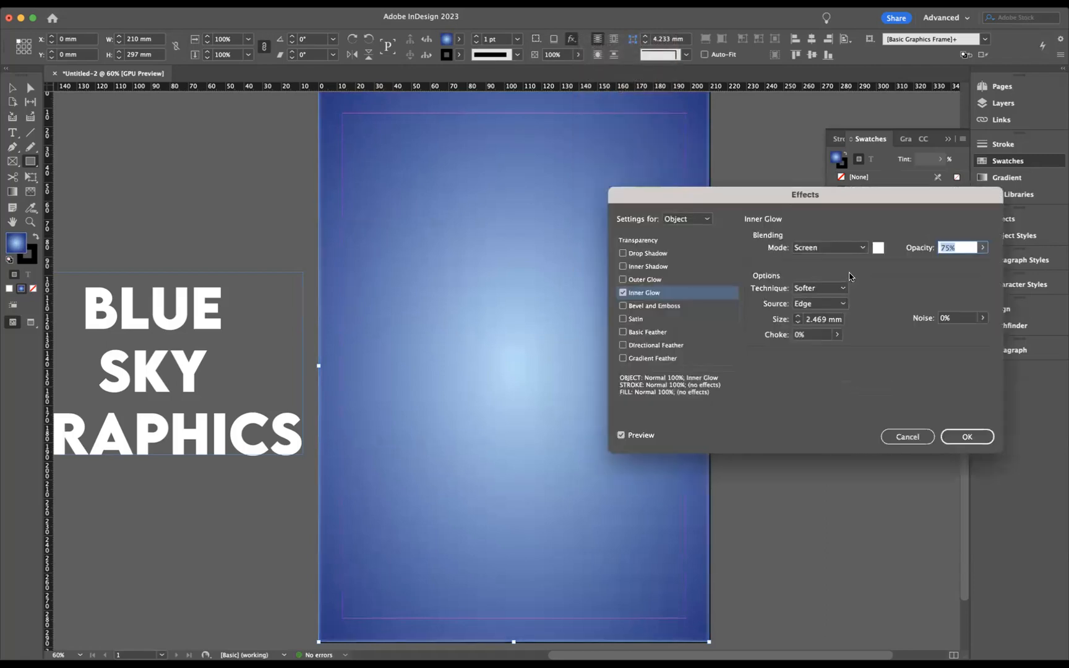
- Add an inner glow from the centre with 0 mm size, 32% opacity and 86% noise
left_click(820, 303)
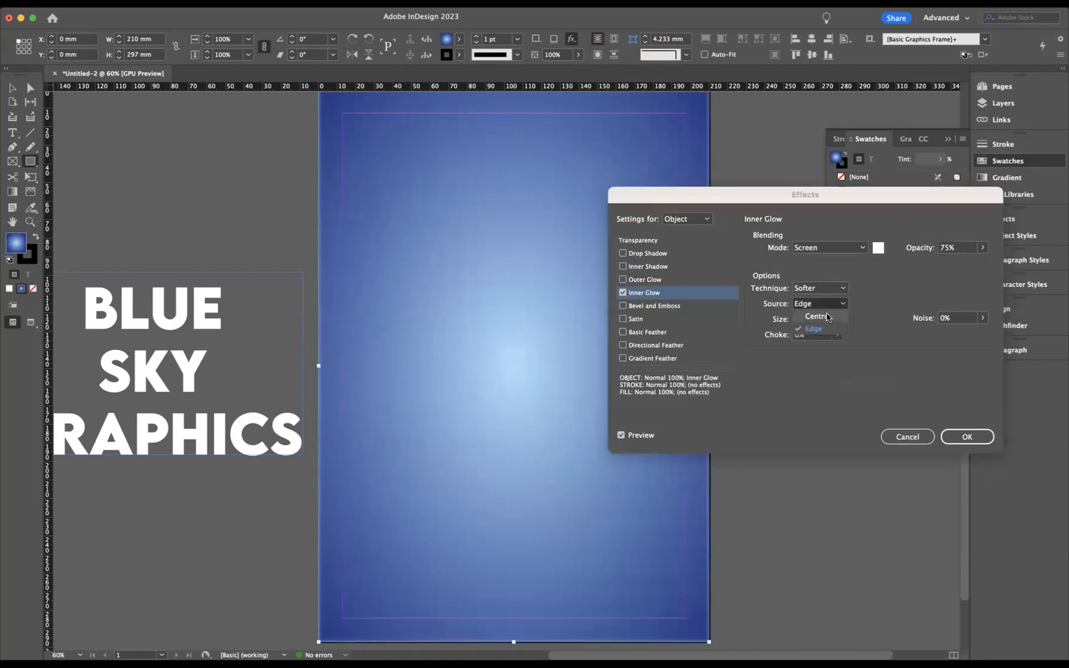
left_click(816, 316)
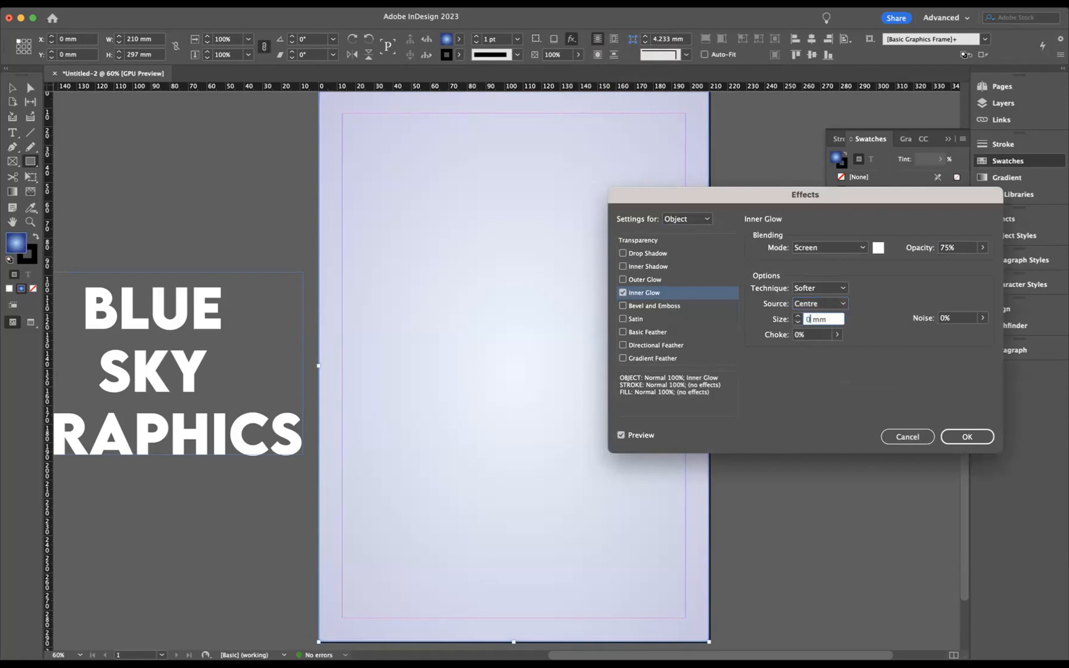
mouse_move(991, 328)
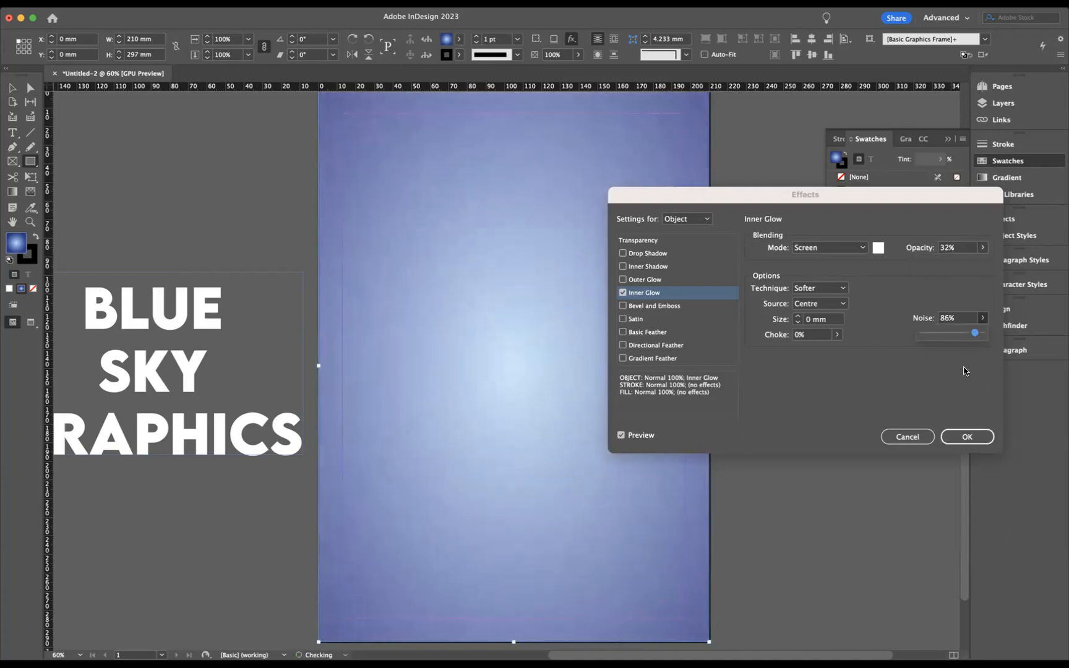
left_click(965, 436)
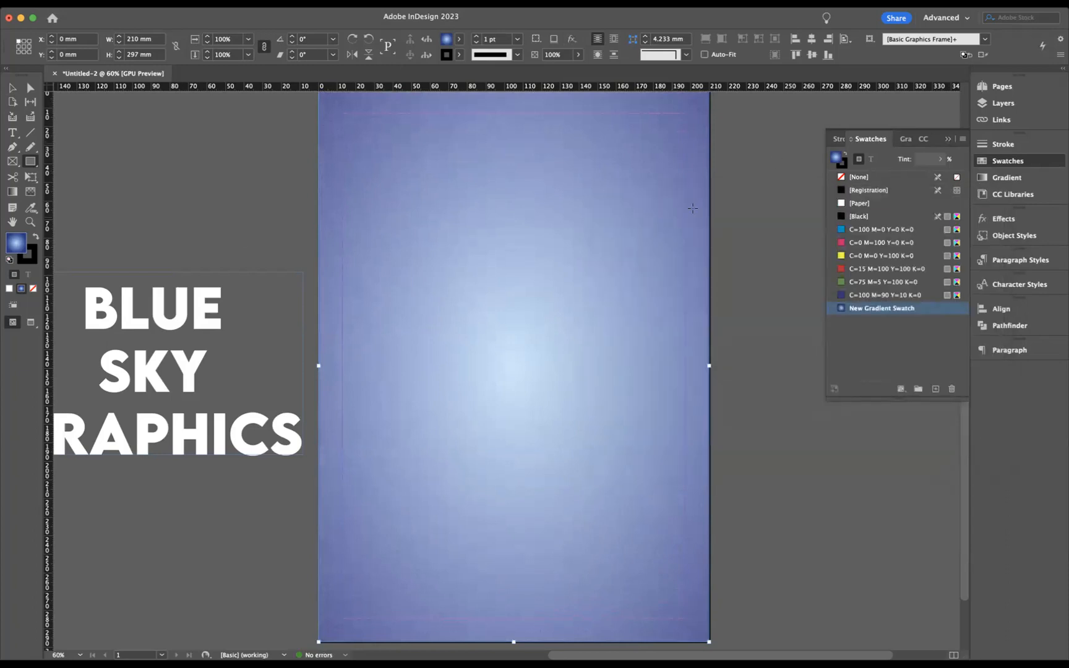
- Centre BLUE SKY GRAPHICS horizontally, convert it to outlines, then centre it vertically
left_click(1008, 161)
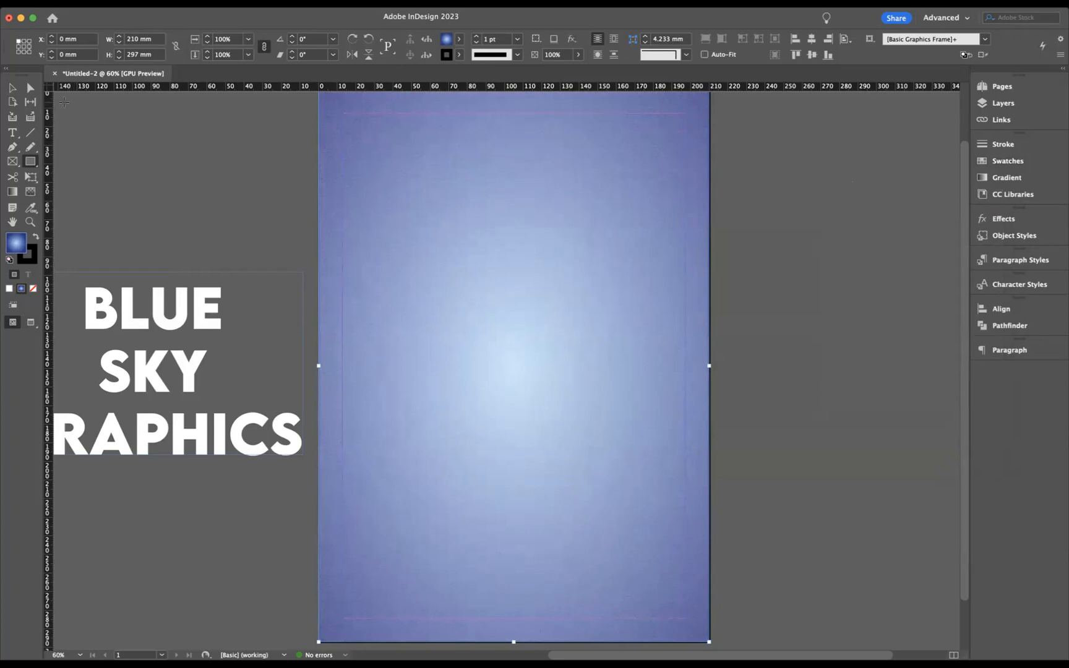
left_click(178, 368)
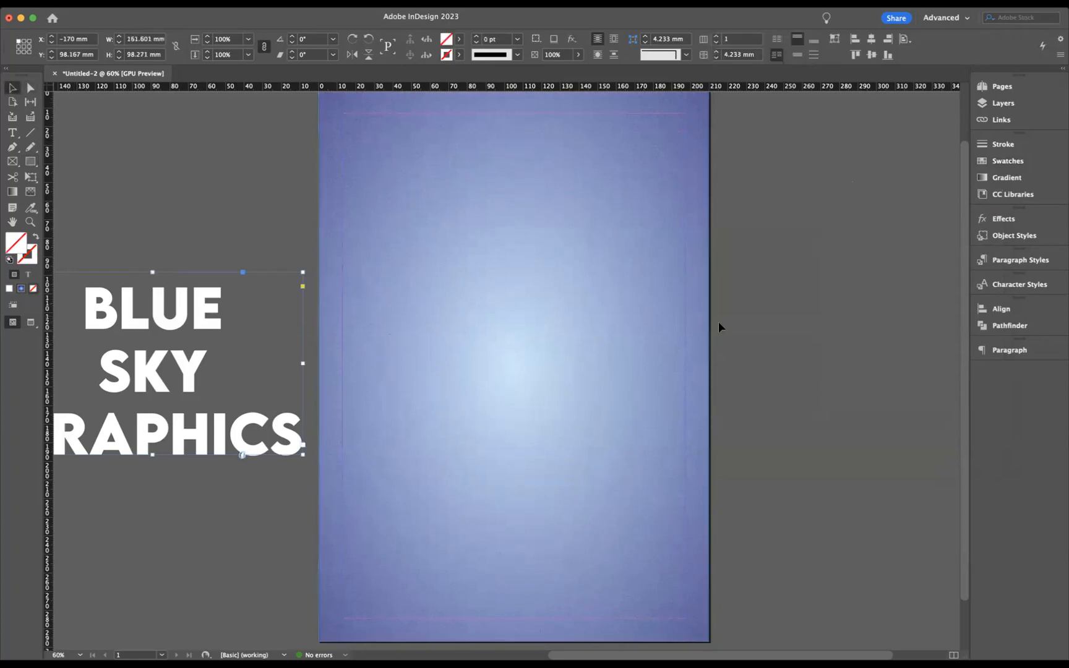
mouse_move(1002, 308)
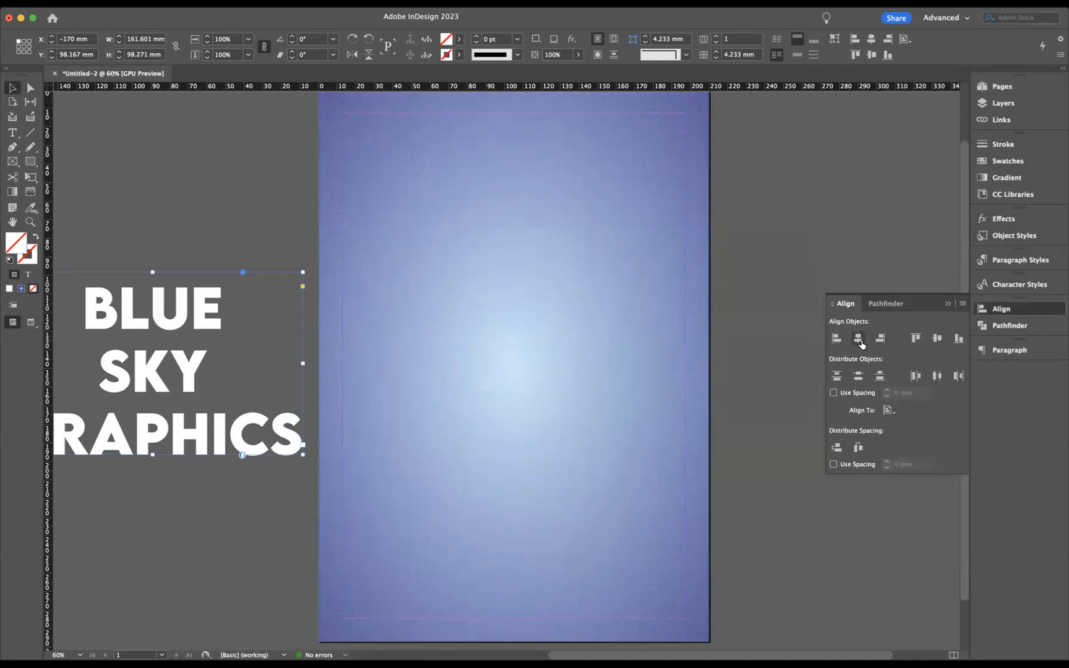
left_click(936, 338)
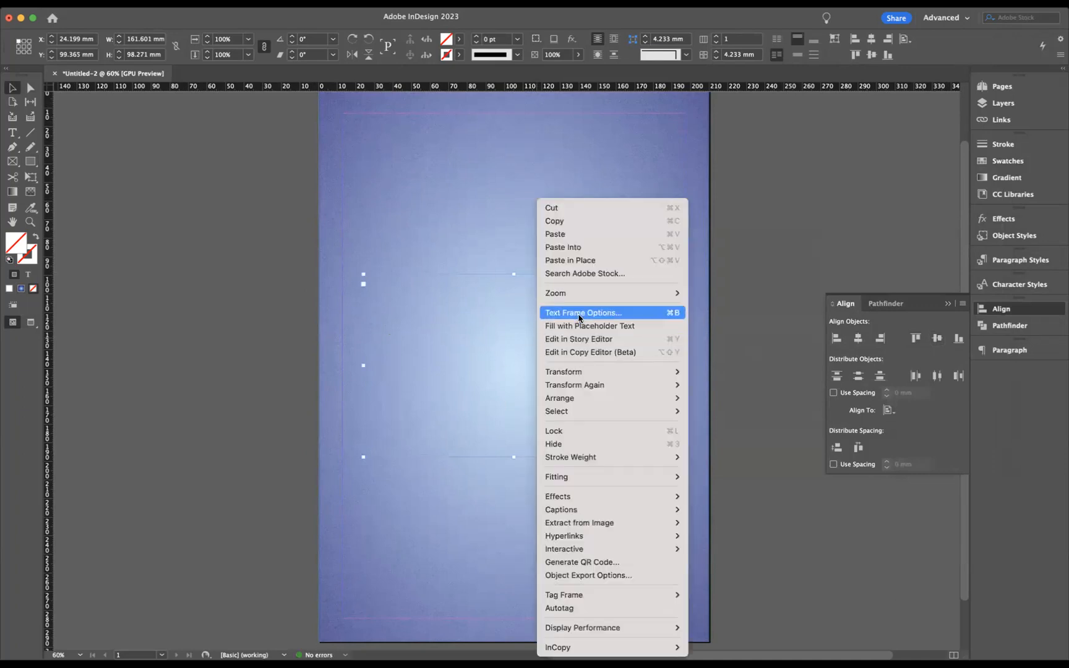
mouse_move(584, 339)
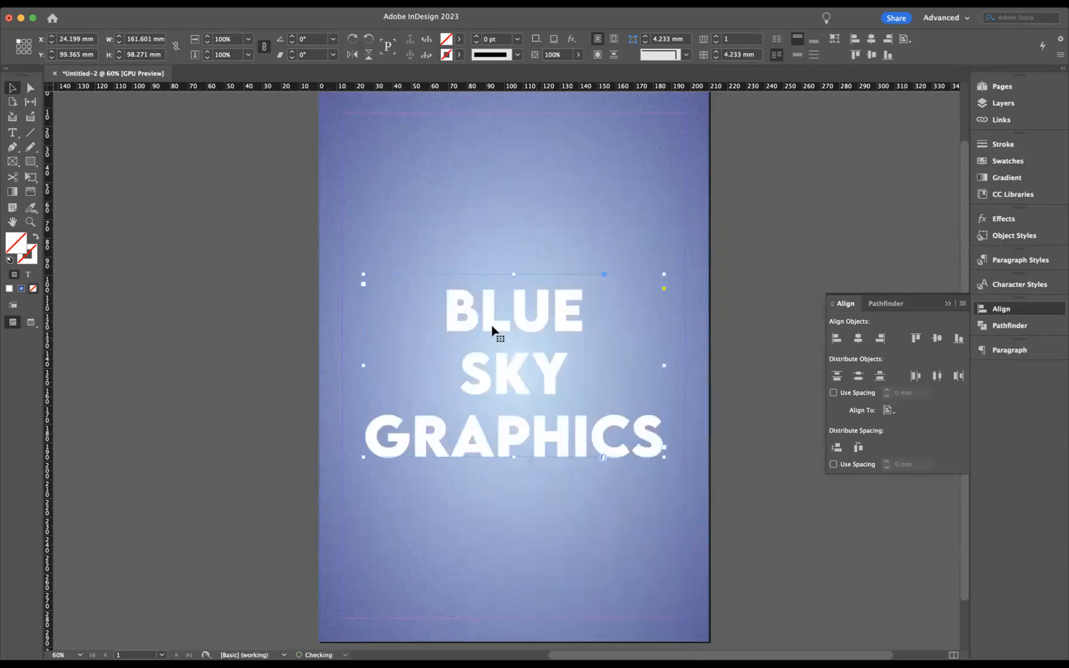
mouse_move(559, 430)
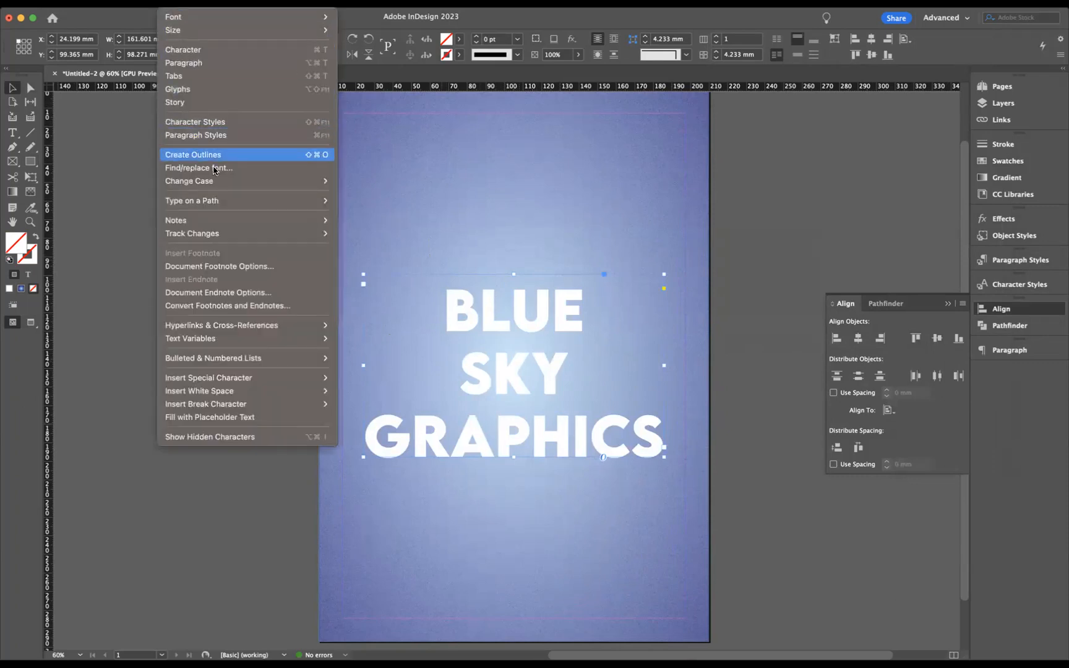
left_click(193, 154)
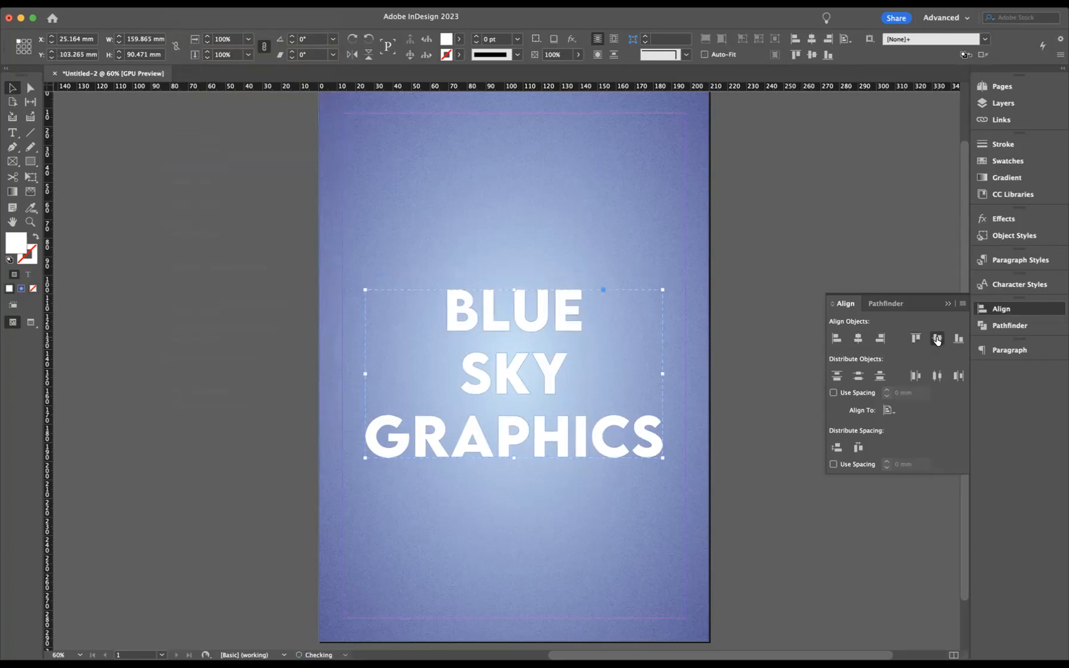
left_click(792, 255)
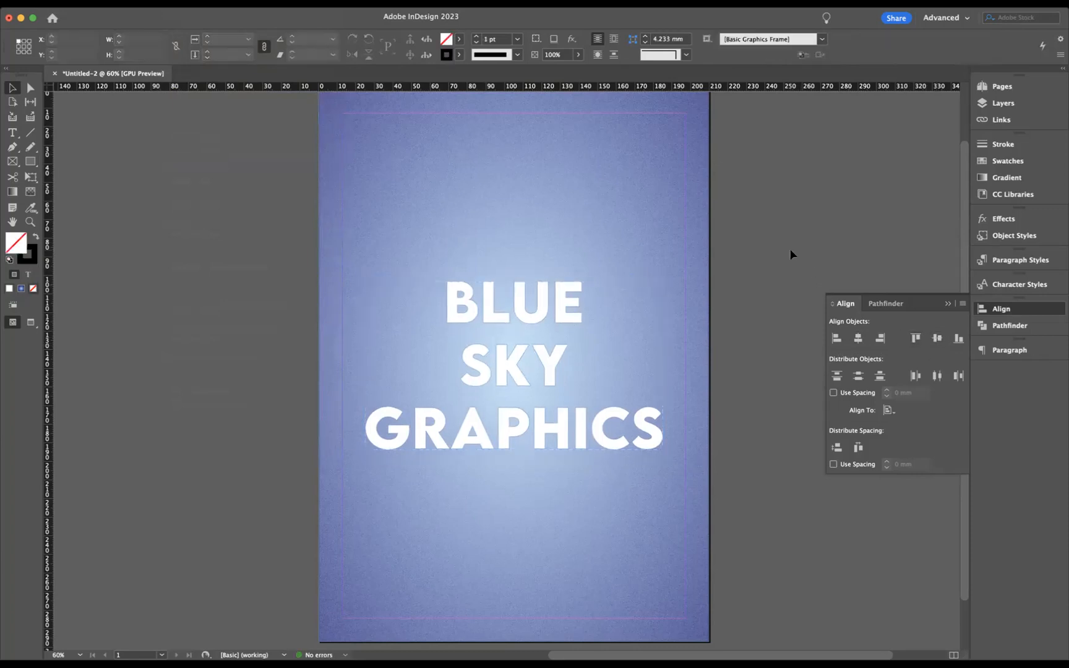